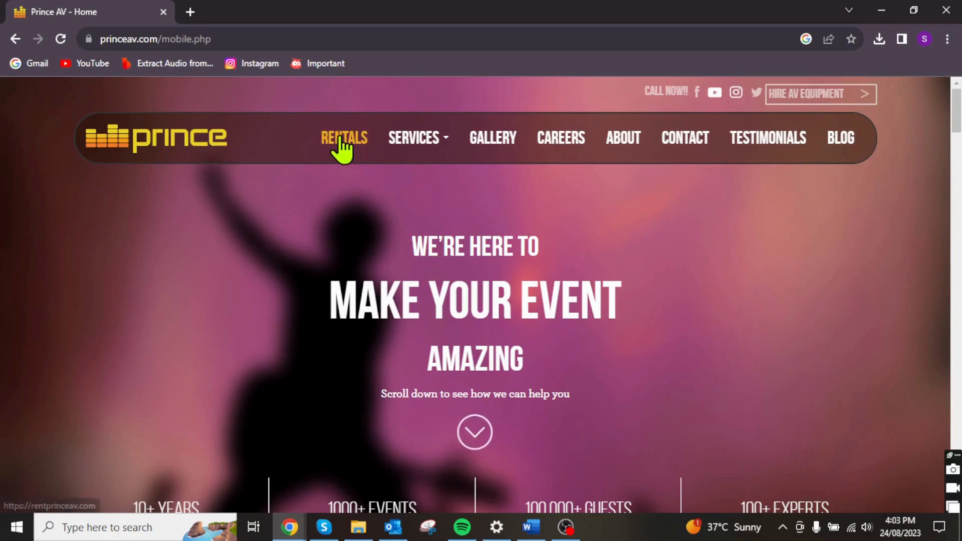
Step: Go to Rentals > LED Screen > LED Panel and scroll to the 2.9mm ABS Circular LED
click(345, 138)
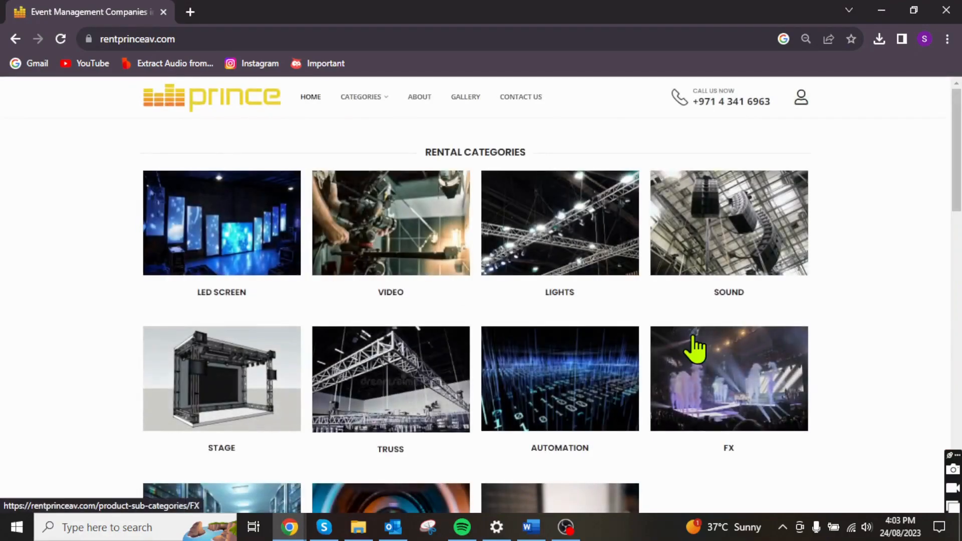
scroll(down, 3)
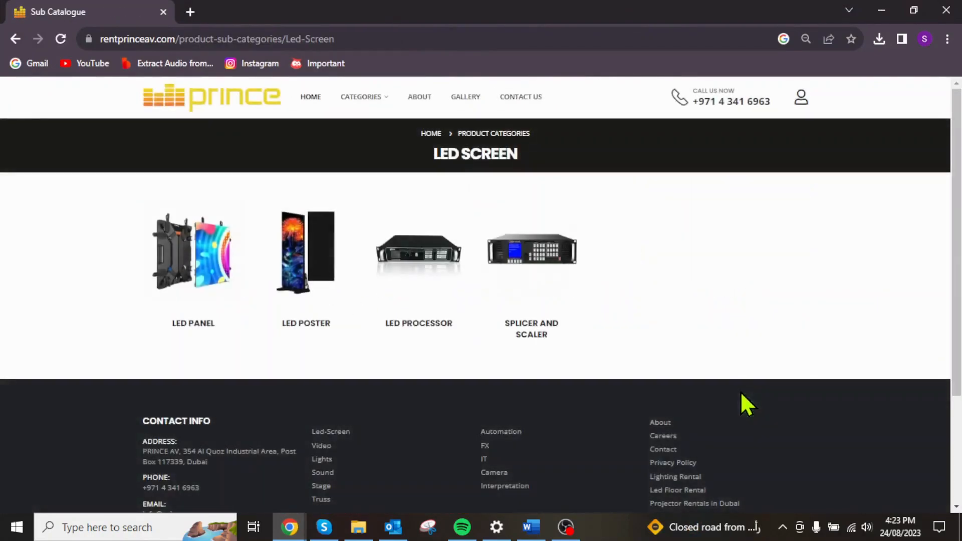
mouse_move(193, 308)
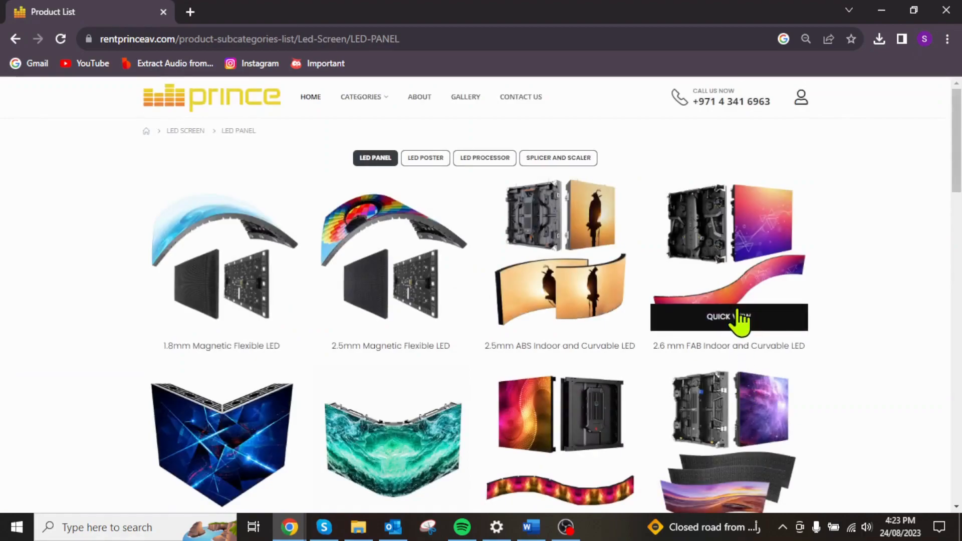
scroll(down, 3)
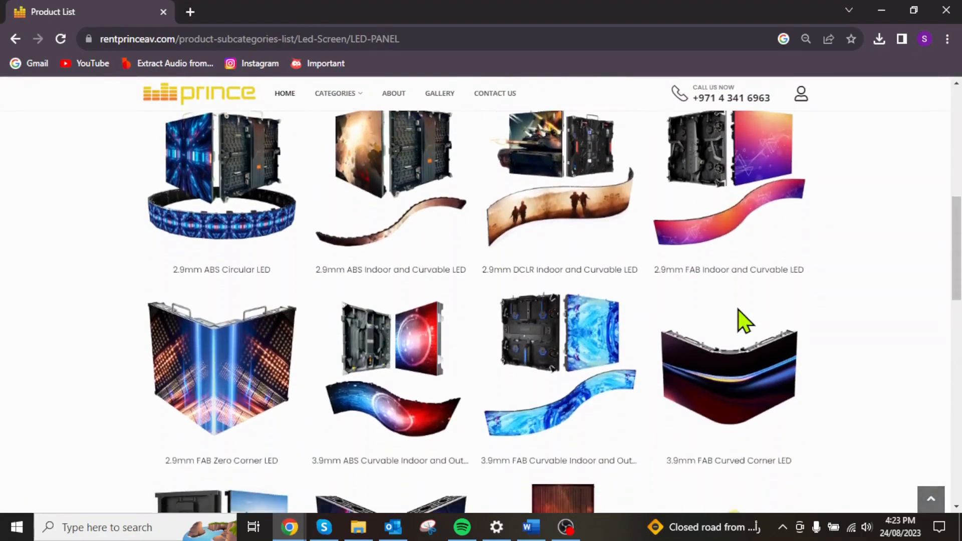
Step: Scroll through the 2.9mm ABS Circular LED description and Details specifications
scroll(down, 3)
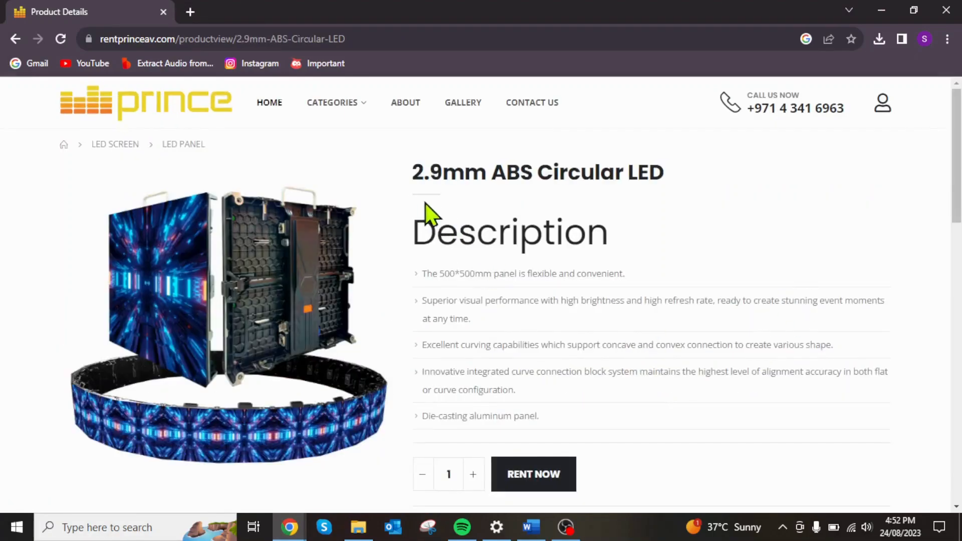
mouse_move(828, 429)
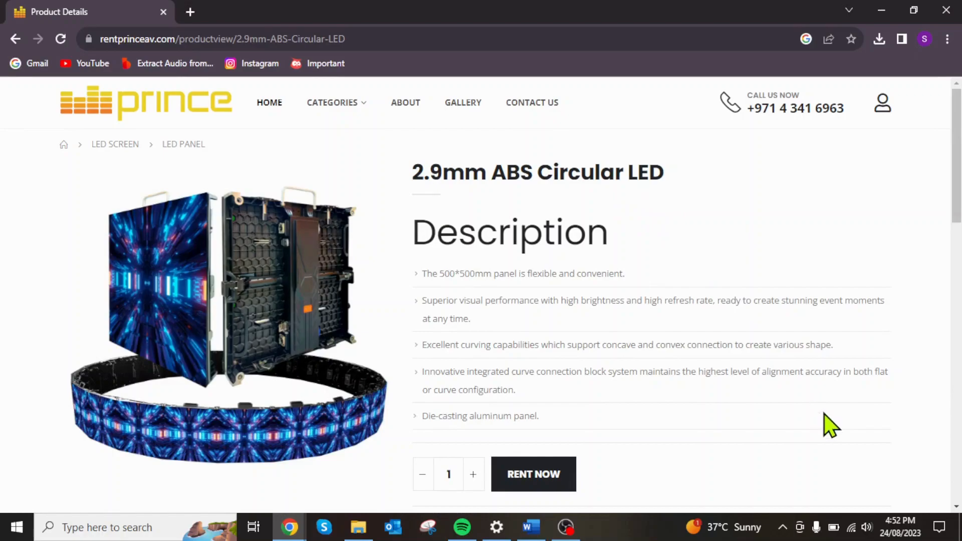
scroll(down, 3)
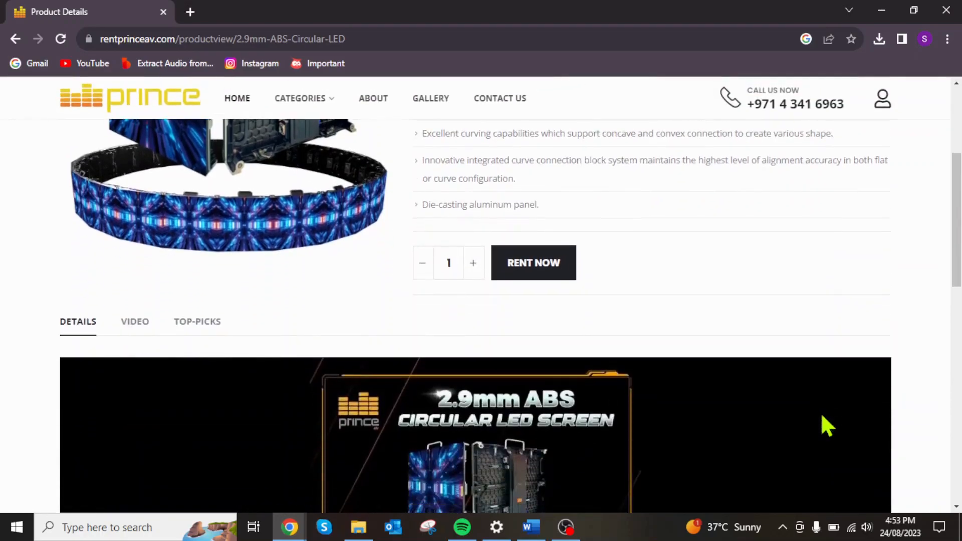
scroll(down, 3)
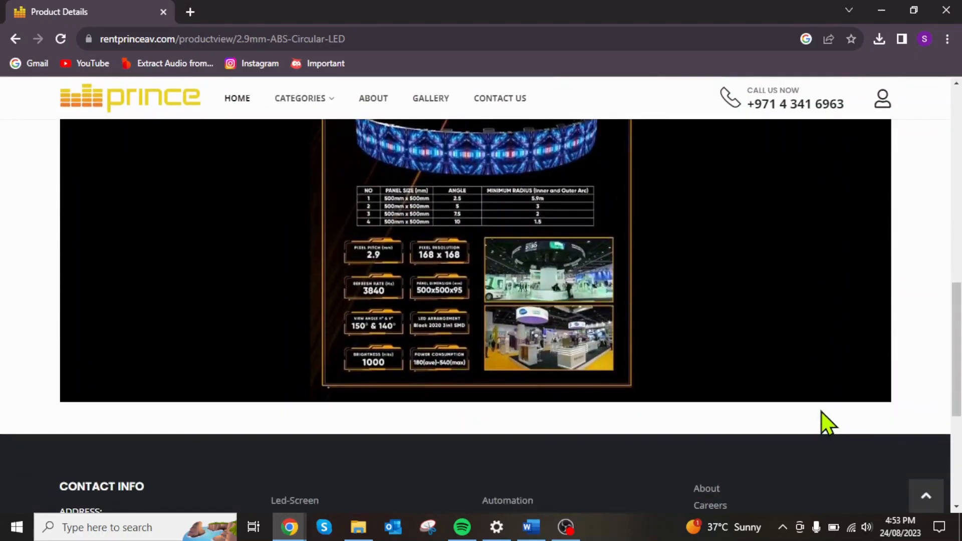
scroll(up, 3)
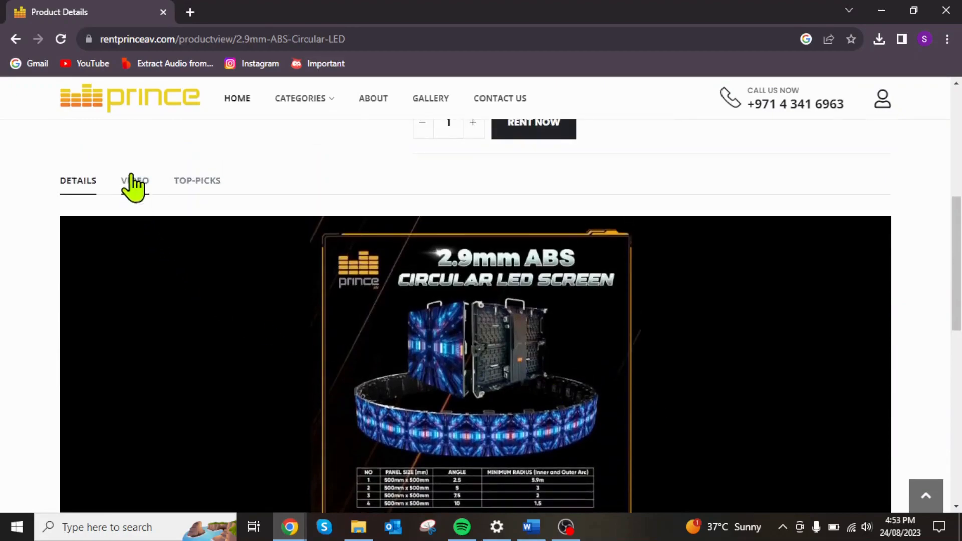
Step: Switch the product's info area to the embedded 2.9mm Circular LED video
click(134, 180)
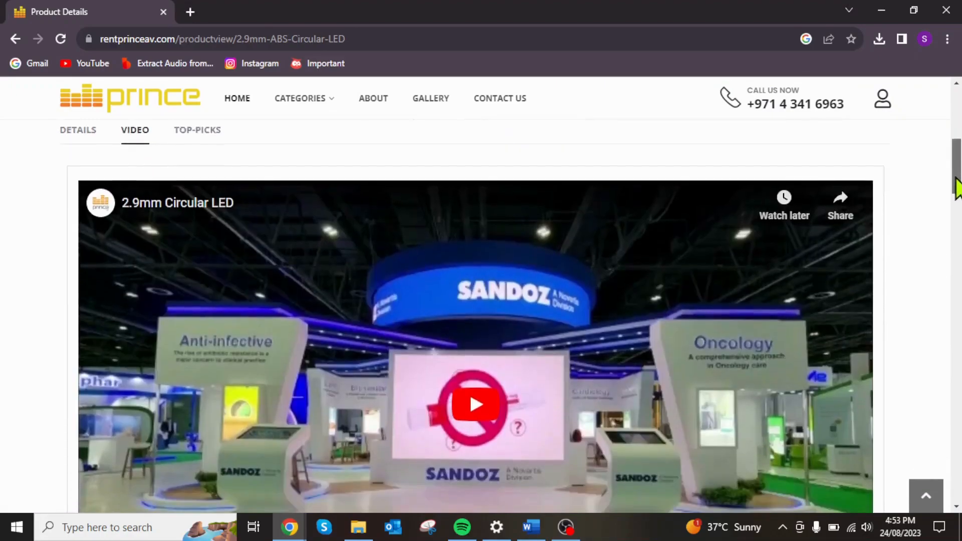
click(472, 405)
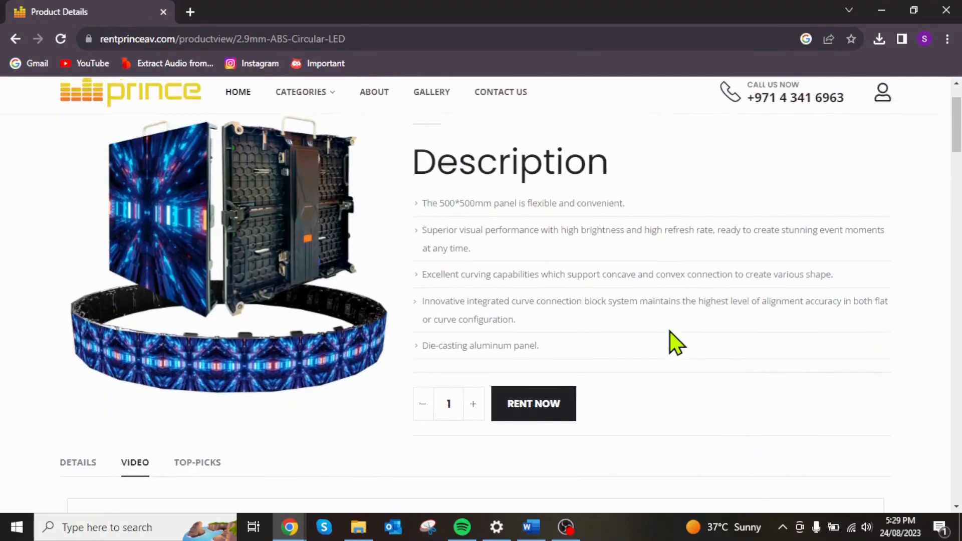
Step: Start a Rent Now request for the 2.9mm Circular LED with name, email and quantity 4
click(473, 404)
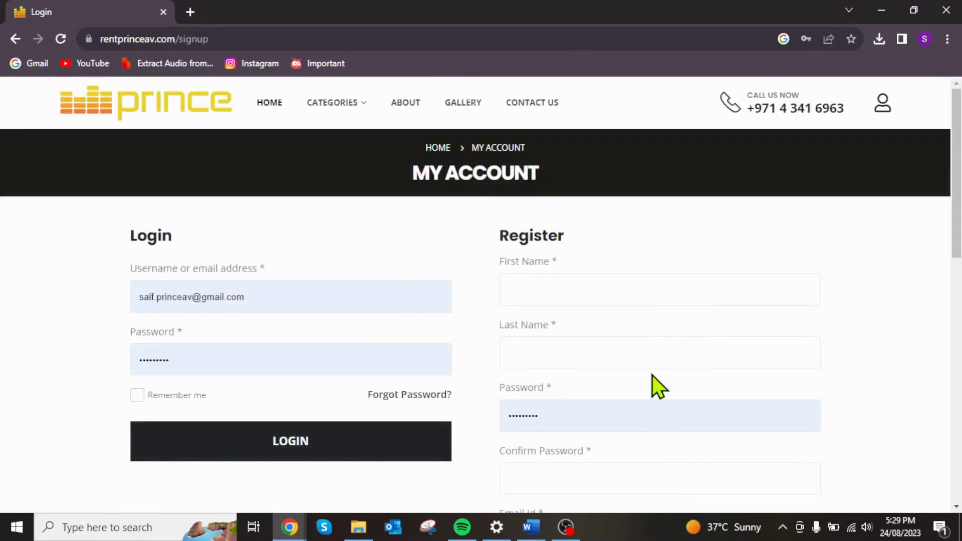
scroll(down, 3)
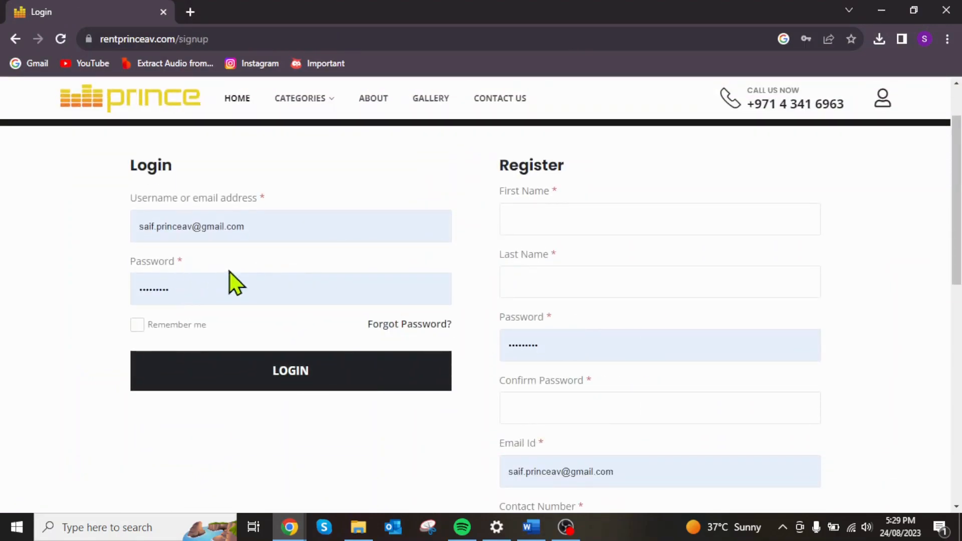
scroll(down, 3)
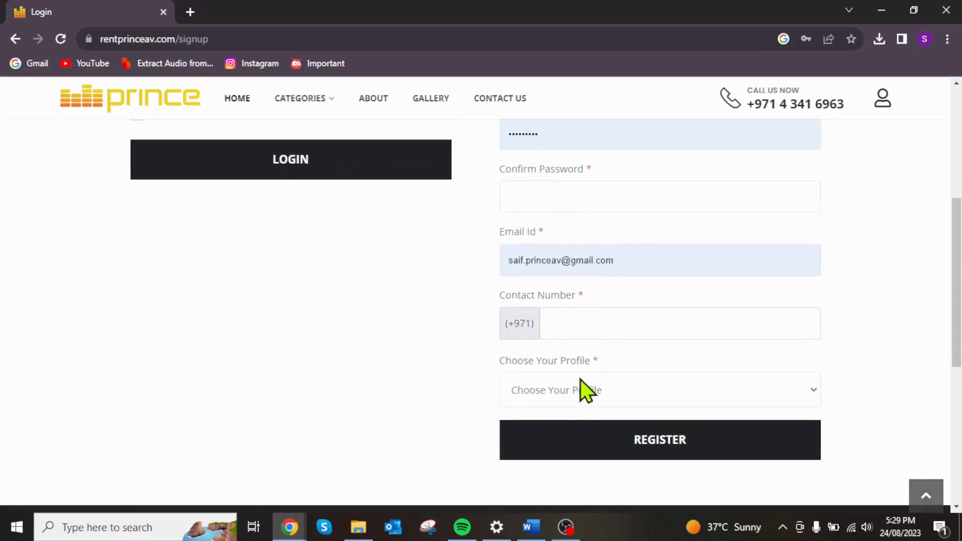
scroll(up, 3)
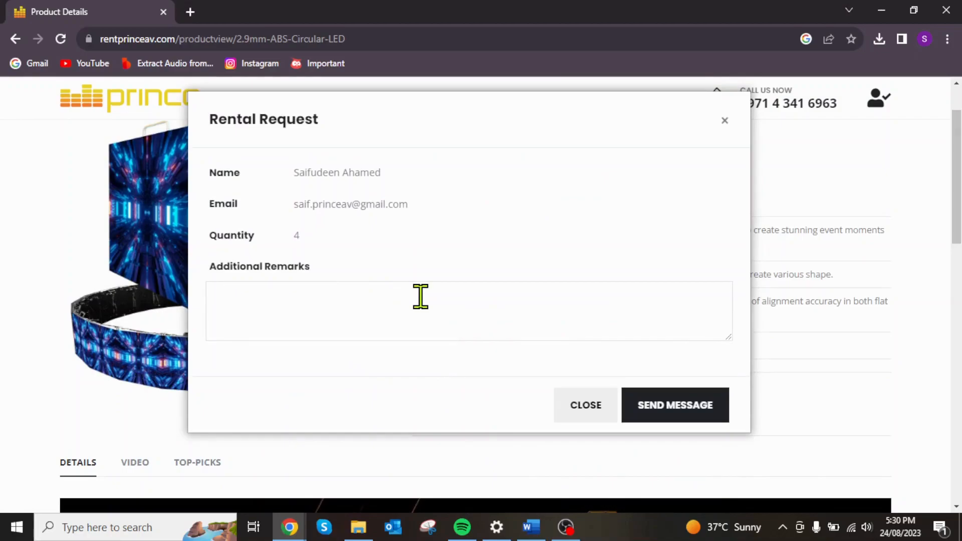
mouse_move(305, 303)
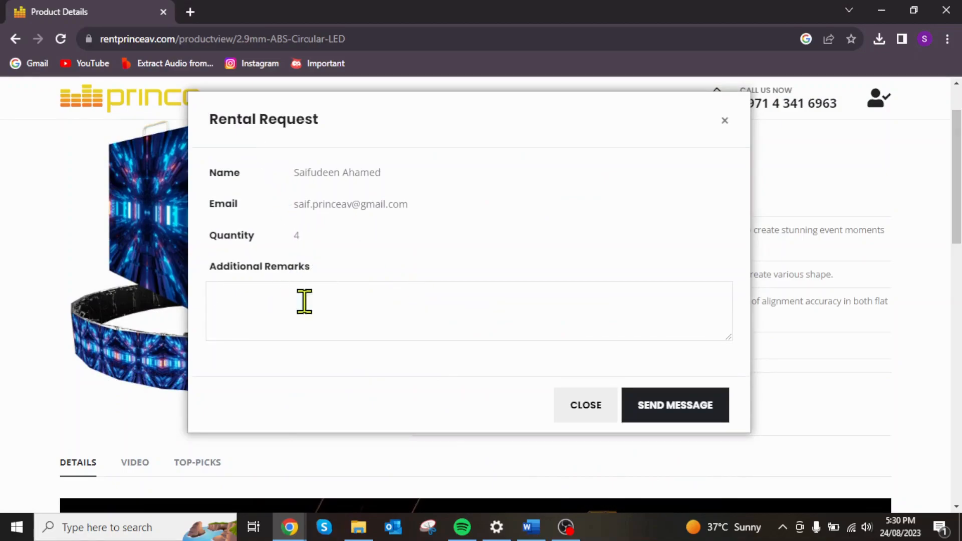